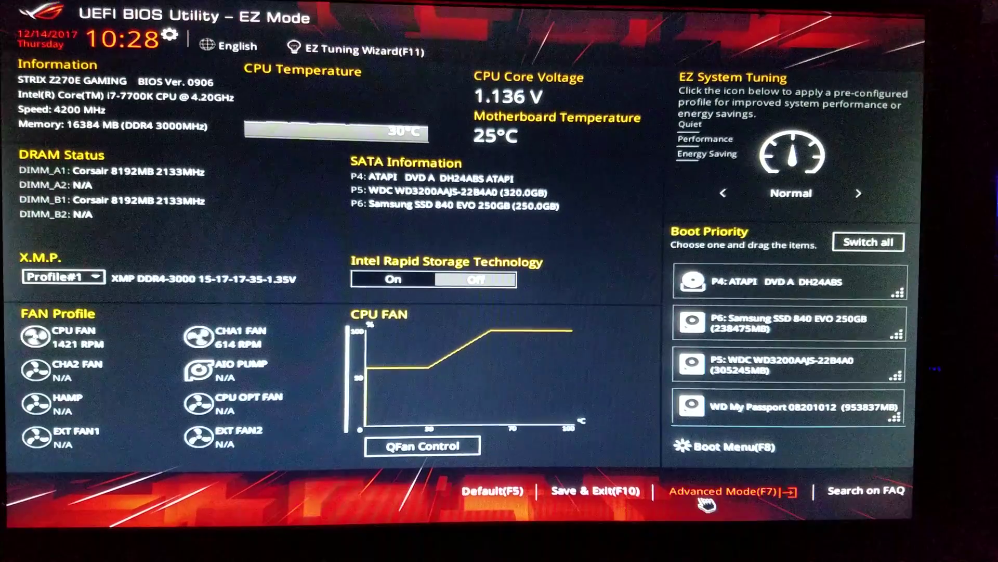
Step: Switch from EZ Mode to Advanced Mode (F7)
{"action": "left_click", "coordinate": [731, 491]}
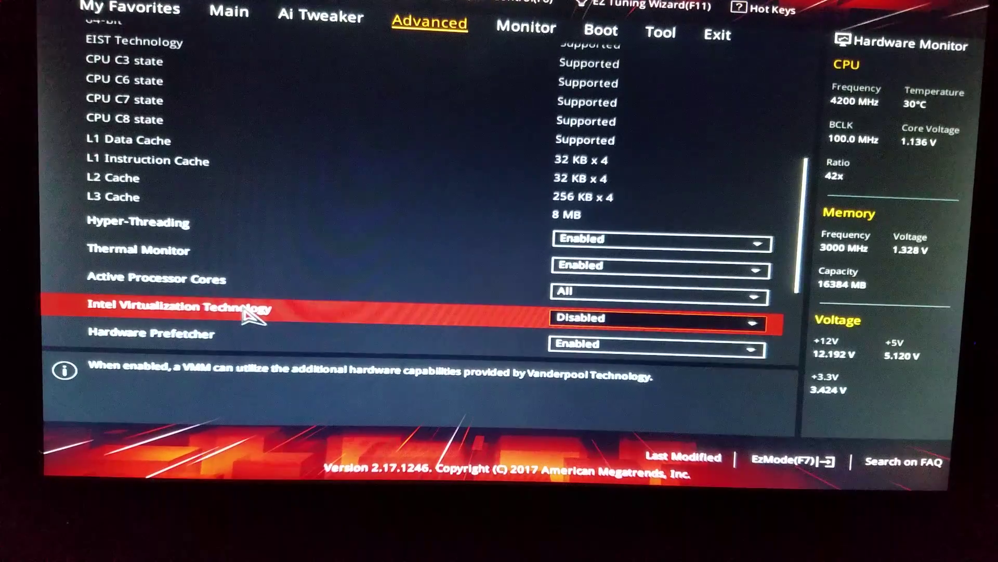
Step: Set Intel Virtualization Technology to Enabled in CPU Configuration
{"action": "left_click", "coordinate": [660, 319]}
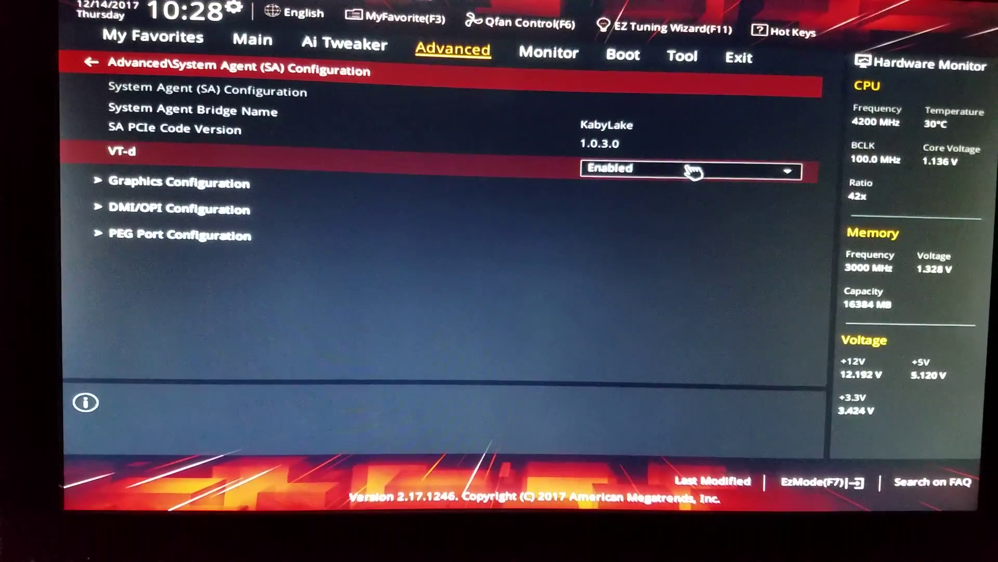
Step: Set VT-d to Enabled under System Agent (SA) Configuration
{"action": "left_click", "coordinate": [817, 482]}
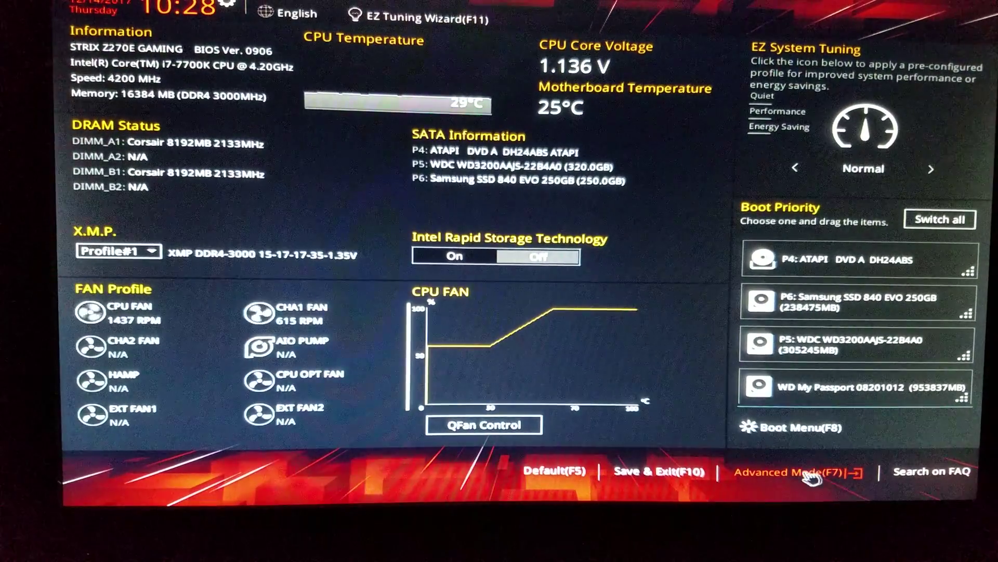